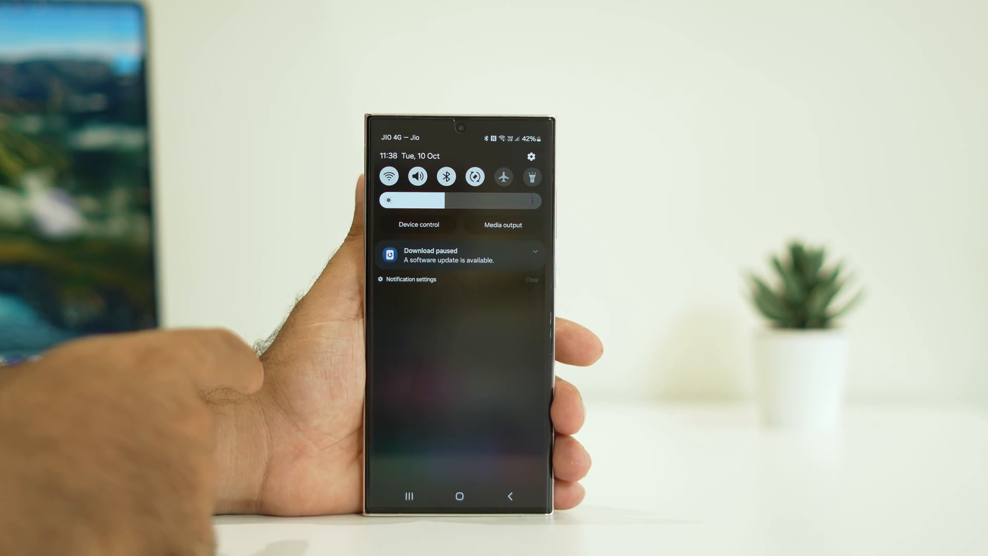
# Step: Expand the quick settings panel to show the full tile grid, brightness and Dark mode
pyautogui.click(389, 176)
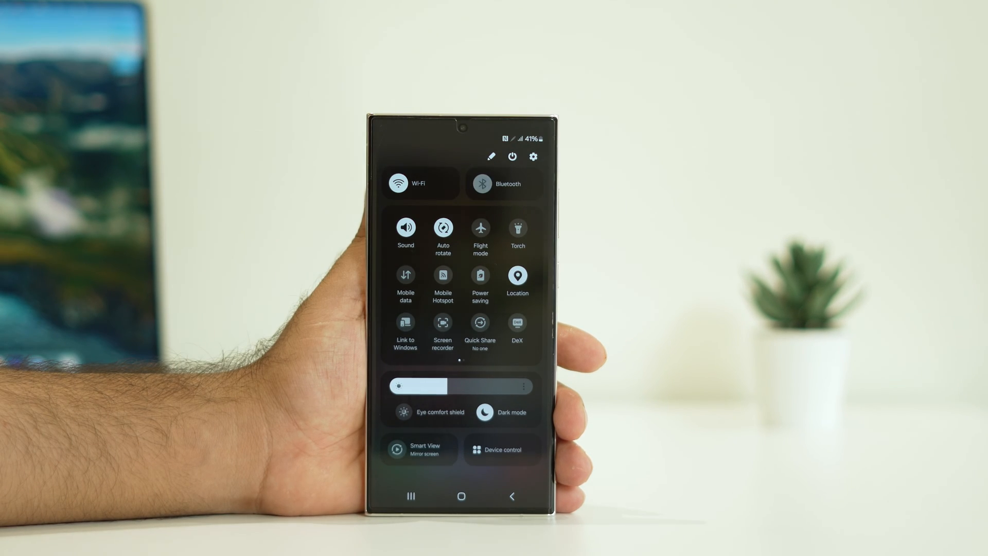
pyautogui.click(483, 184)
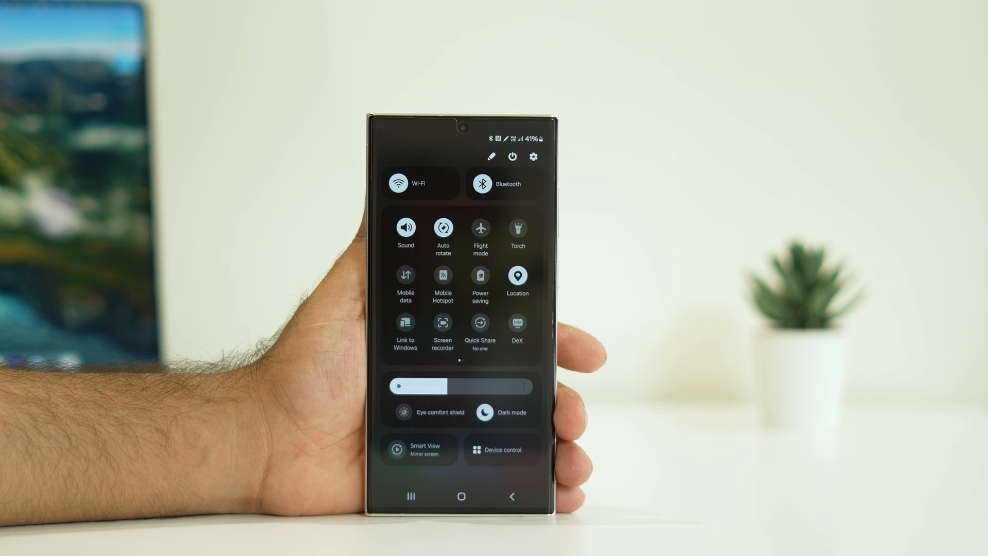
# Step: Dismiss the quick settings panel to reach the app drawer of installed apps
pyautogui.click(419, 184)
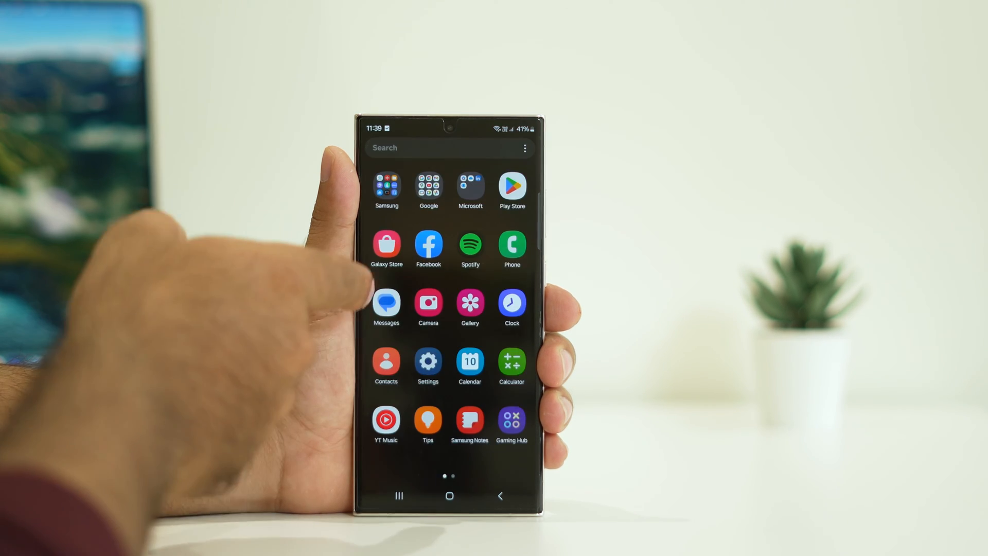
# Step: Open Settings and the saved Wi-Fi networks list to view FTTH-290954's details
pyautogui.click(427, 362)
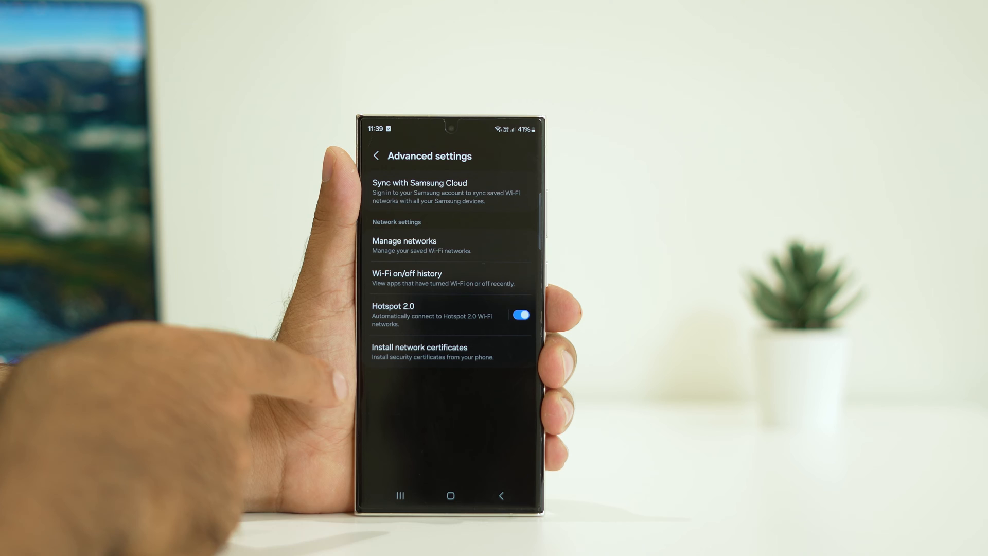
pyautogui.click(376, 156)
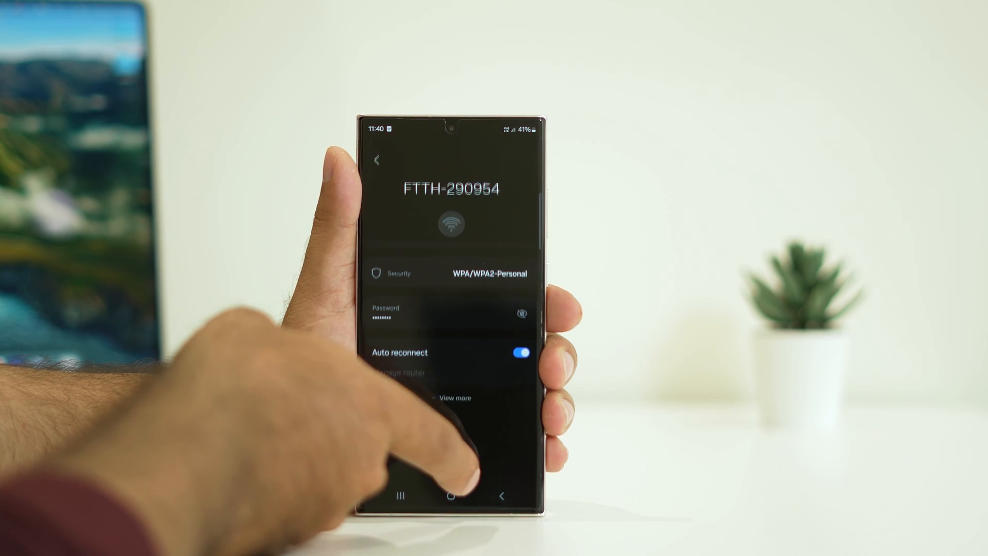
# Step: Forget FTTH-290954, then reconnect to it by entering its password
pyautogui.click(377, 160)
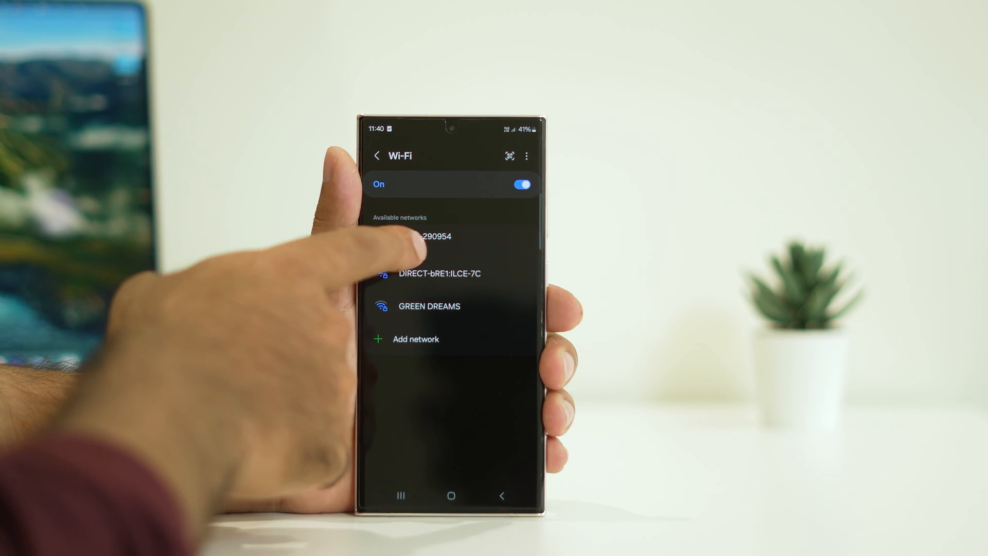
pyautogui.click(429, 236)
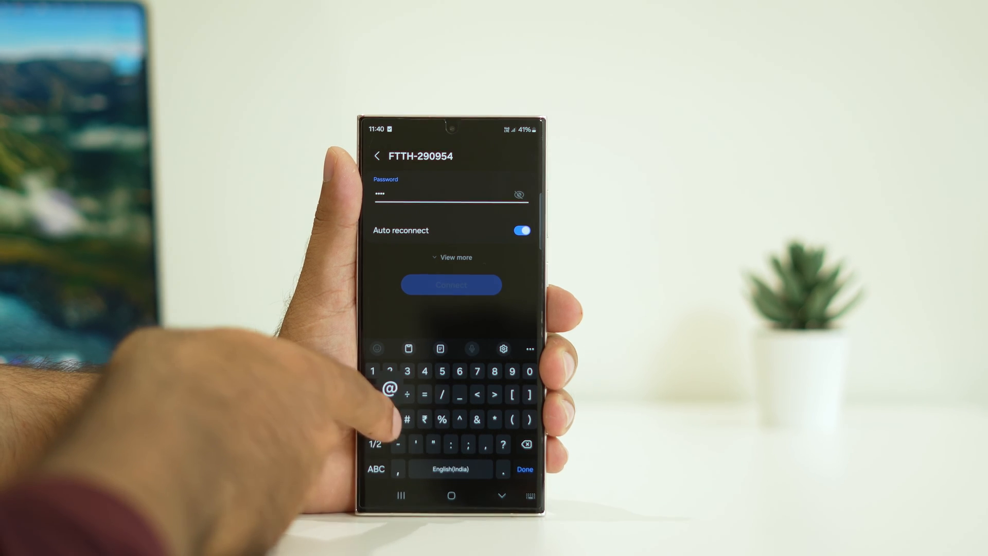
pyautogui.write('9')
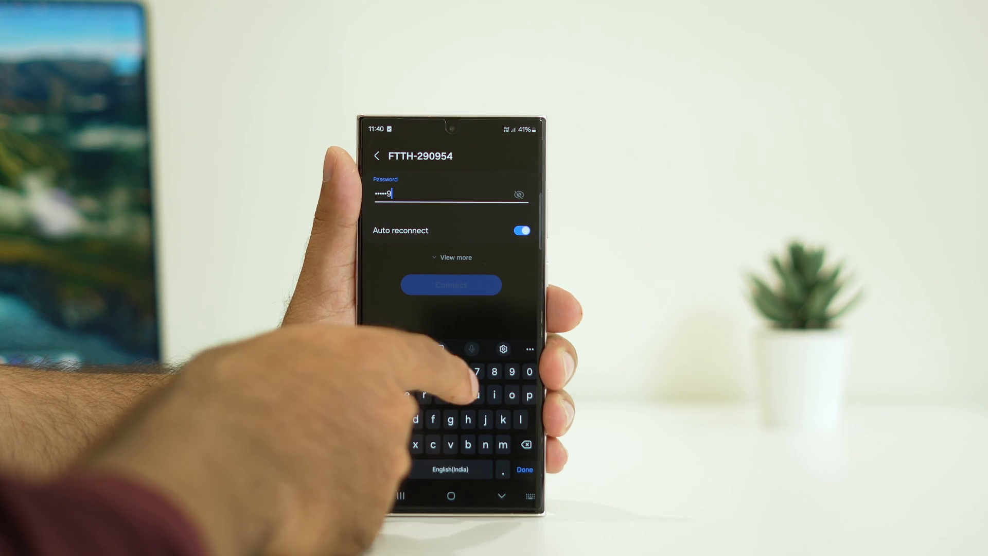
pyautogui.click(451, 284)
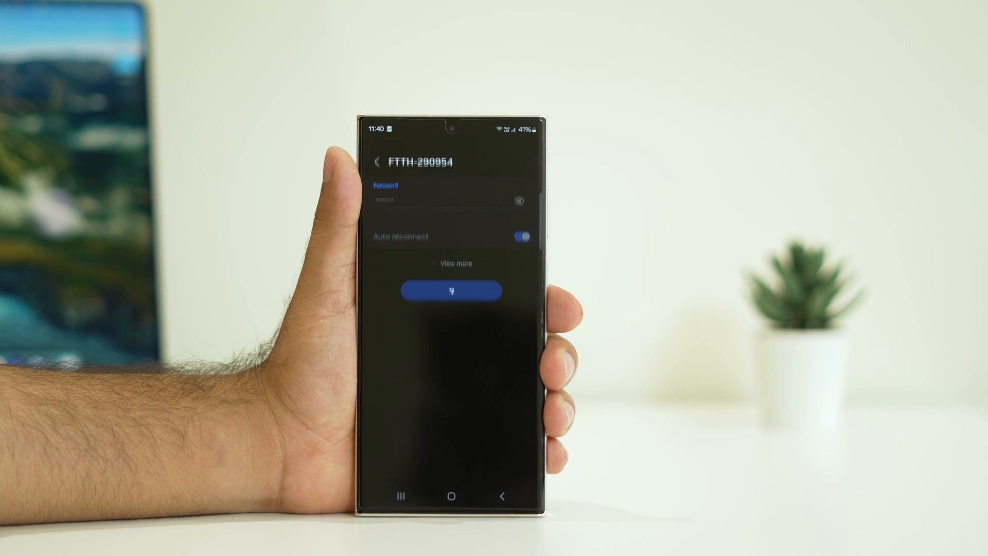
# Step: Return to the main Settings list and open About phone for device information
pyautogui.click(377, 159)
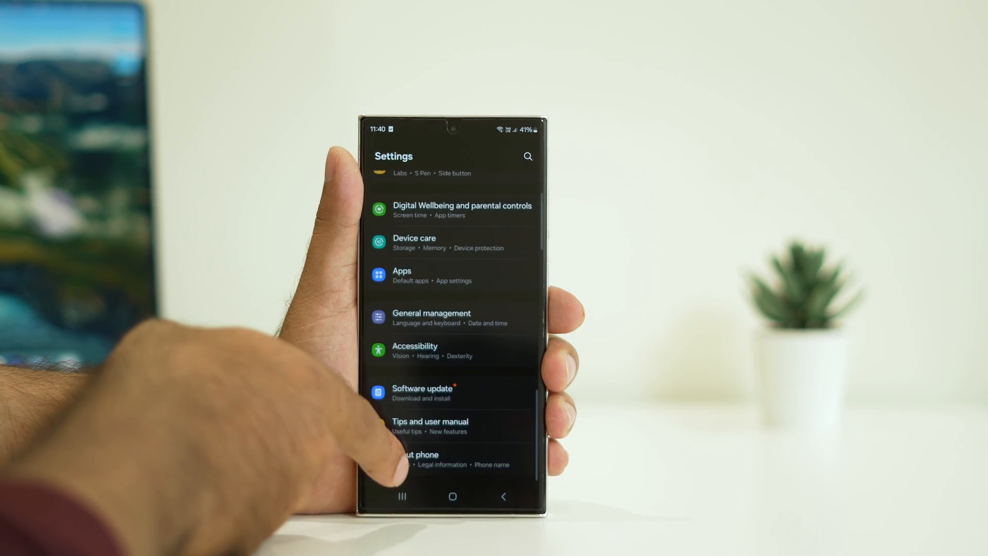
pyautogui.click(421, 454)
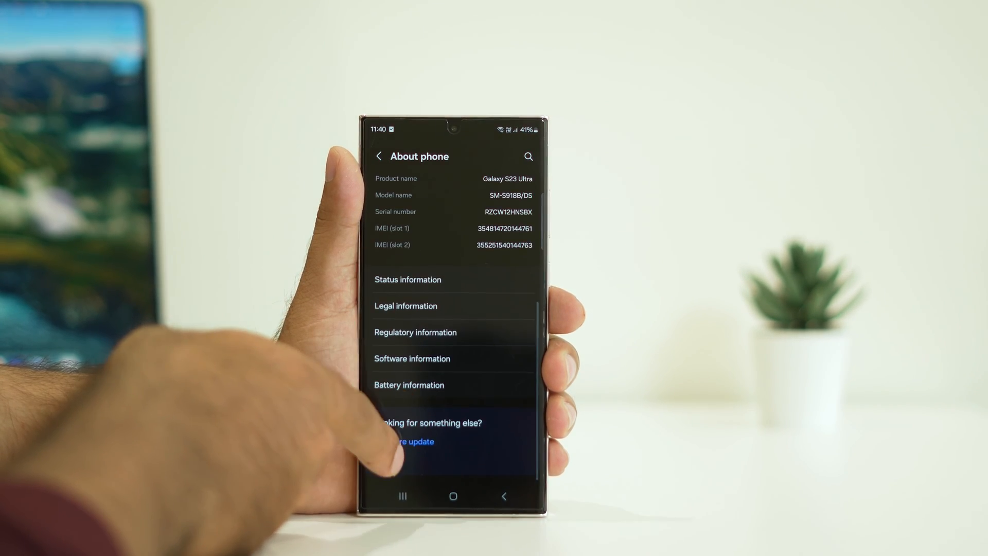